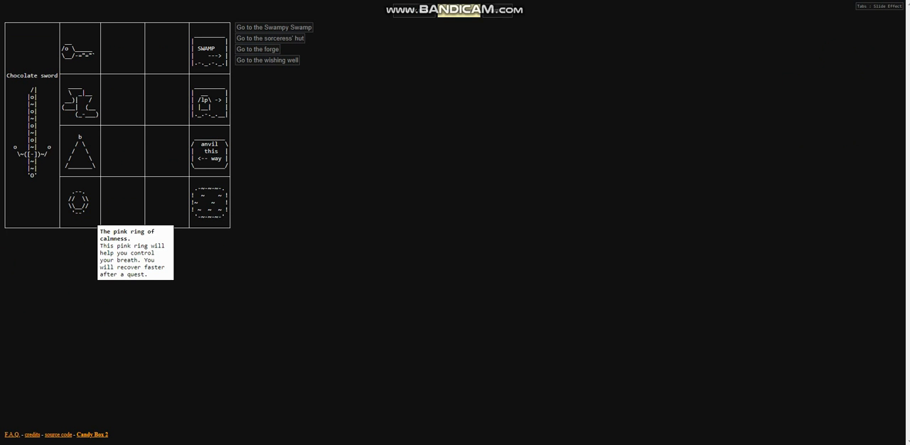
{"action": "mouse_move", "coordinate": [78, 199]}
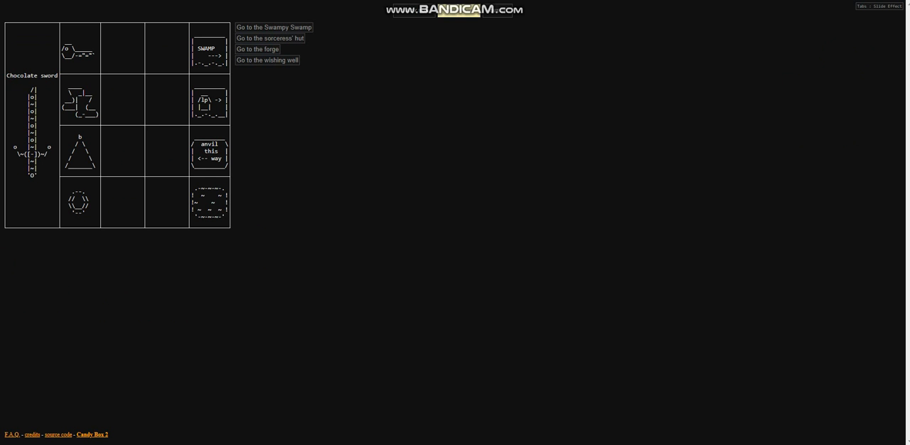
Visit the wishing well, then the forge and use its anvil option.
{"action": "left_click", "coordinate": [267, 60]}
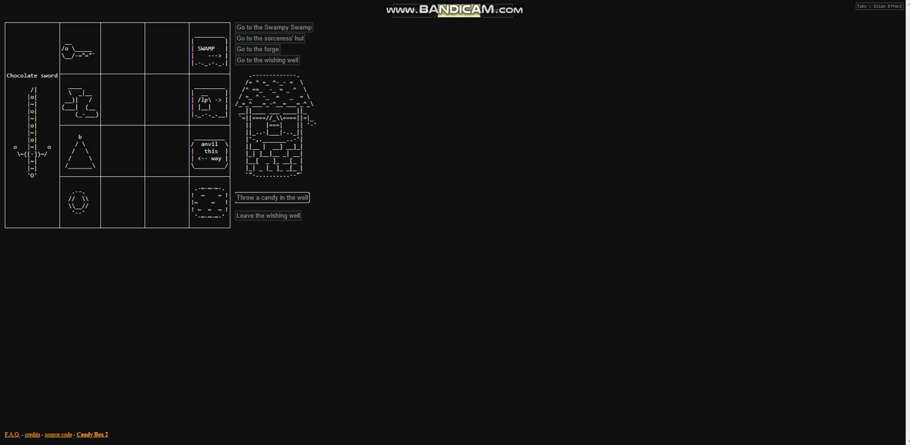
{"action": "left_click", "coordinate": [270, 197]}
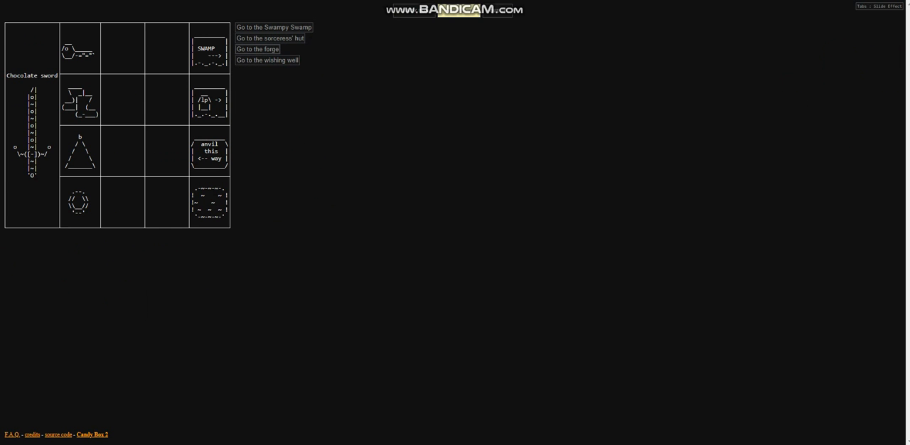
{"action": "left_click", "coordinate": [258, 49]}
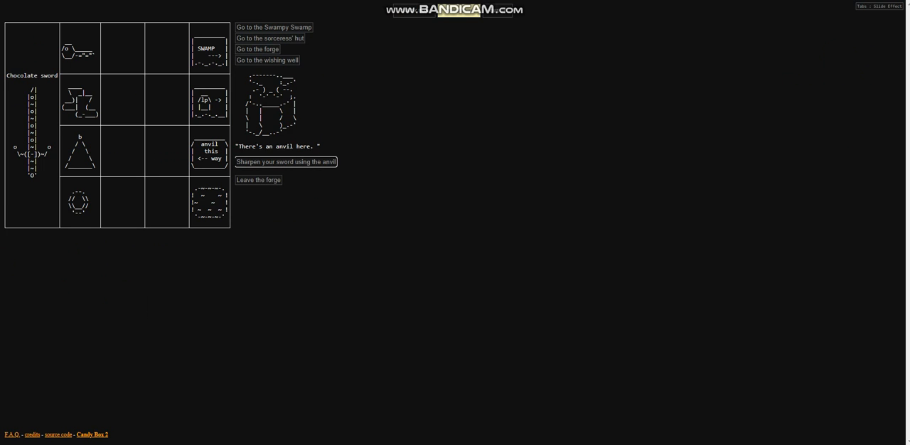
{"action": "left_click", "coordinate": [286, 161]}
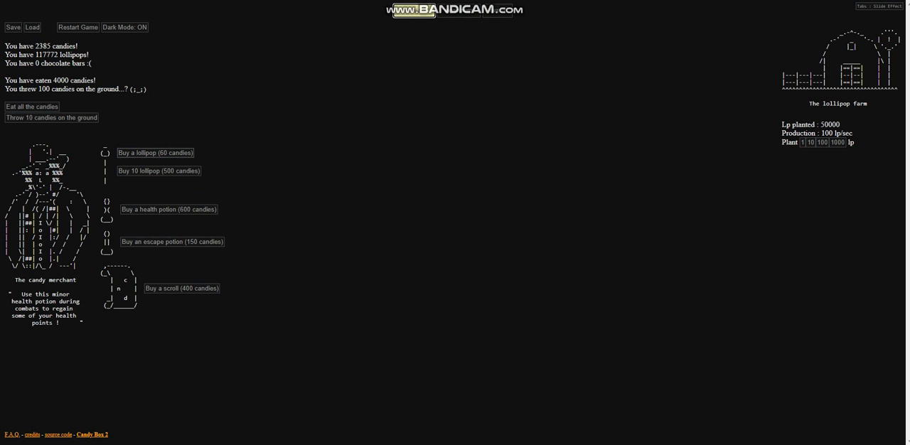
Buy a 600-candy health potion and go to the quest preparation page.
{"action": "left_click", "coordinate": [169, 209]}
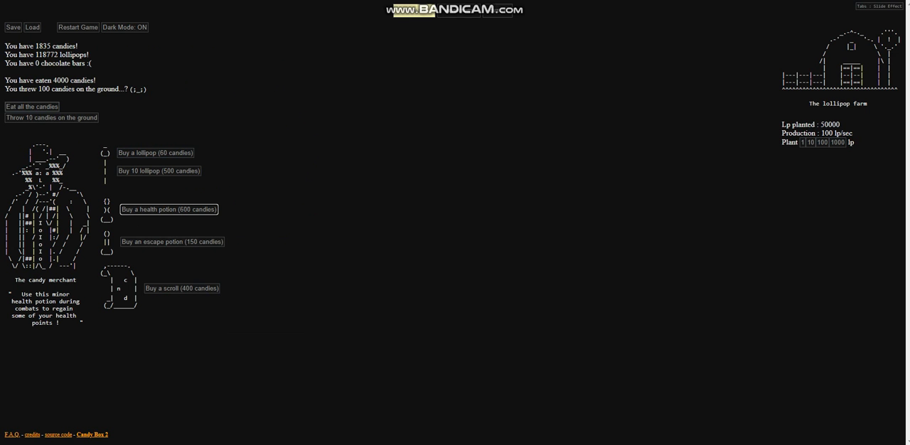
{"action": "left_click", "coordinate": [31, 107]}
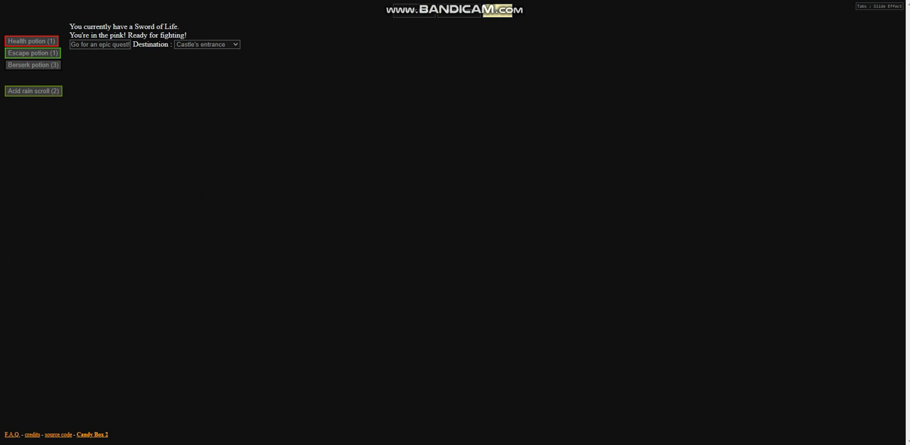
Set off on the Castle's entrance quest.
{"action": "left_click", "coordinate": [99, 44]}
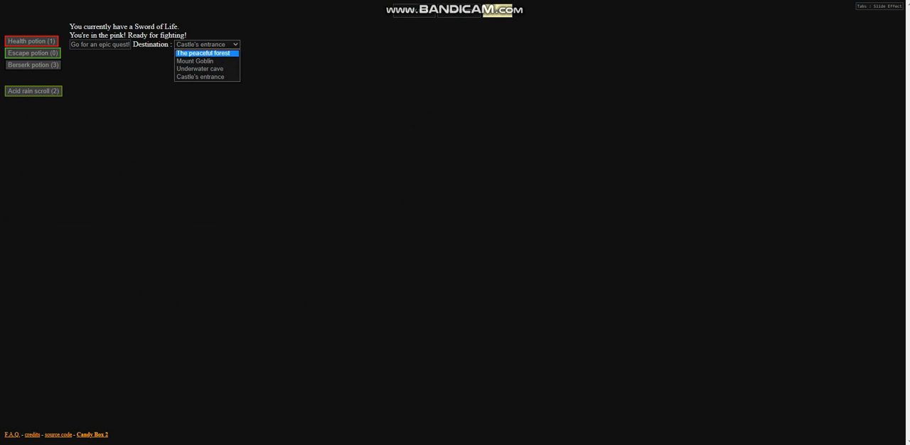
Choose Underwater cave as the destination and start that quest.
{"action": "left_click", "coordinate": [201, 68]}
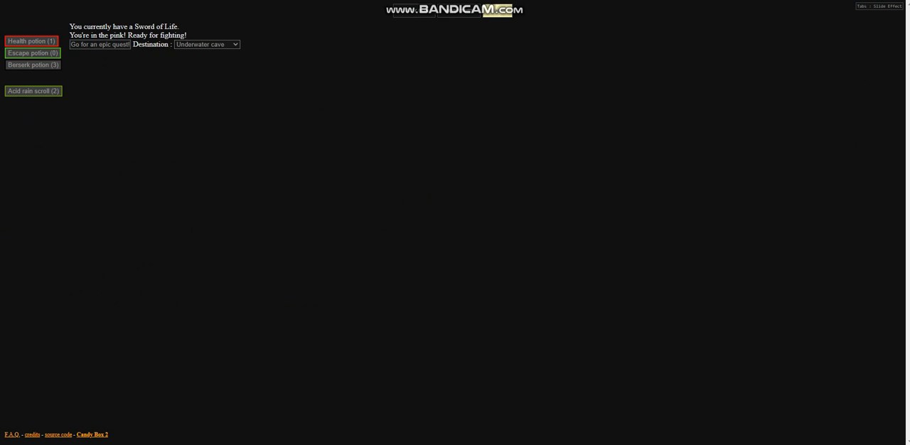
{"action": "left_click", "coordinate": [101, 44]}
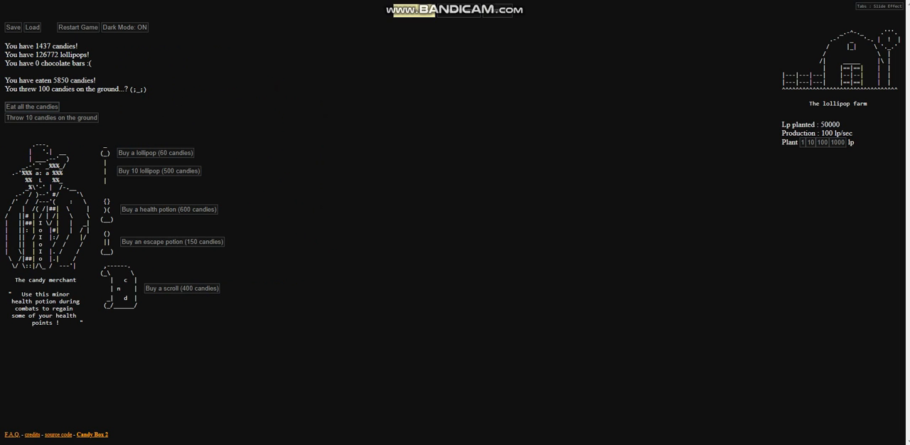
Eat all collected candies several times, then go to the quest page.
{"action": "left_click", "coordinate": [32, 106]}
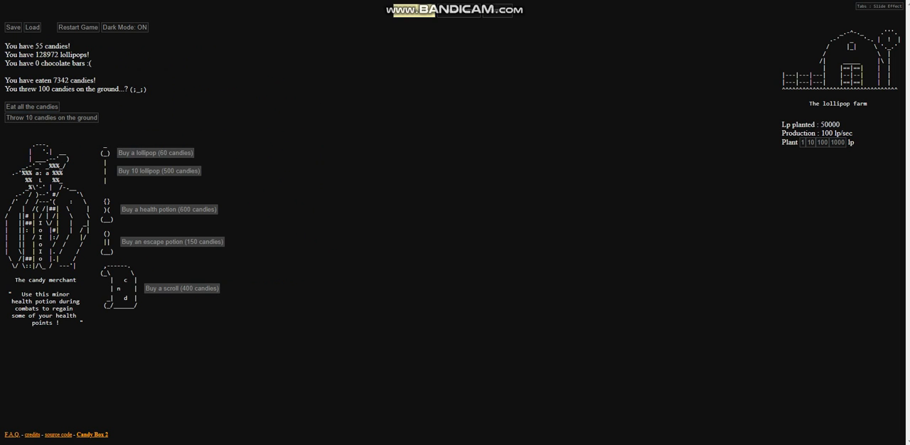
{"action": "left_click", "coordinate": [155, 153]}
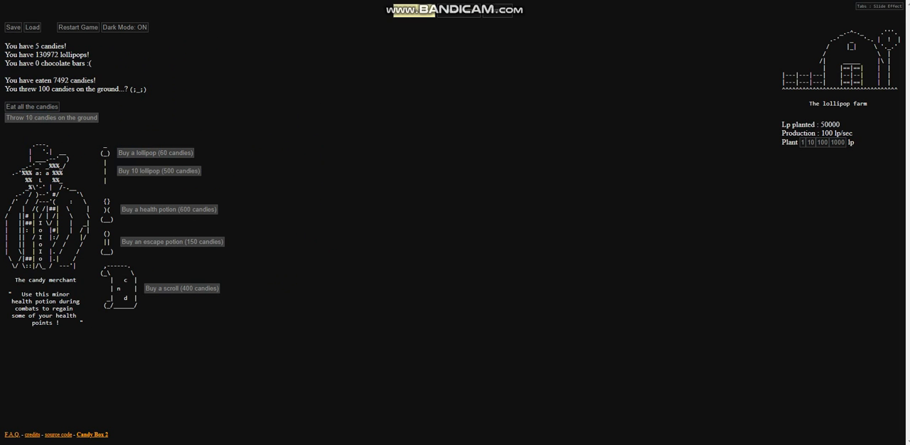
{"action": "left_click", "coordinate": [52, 117]}
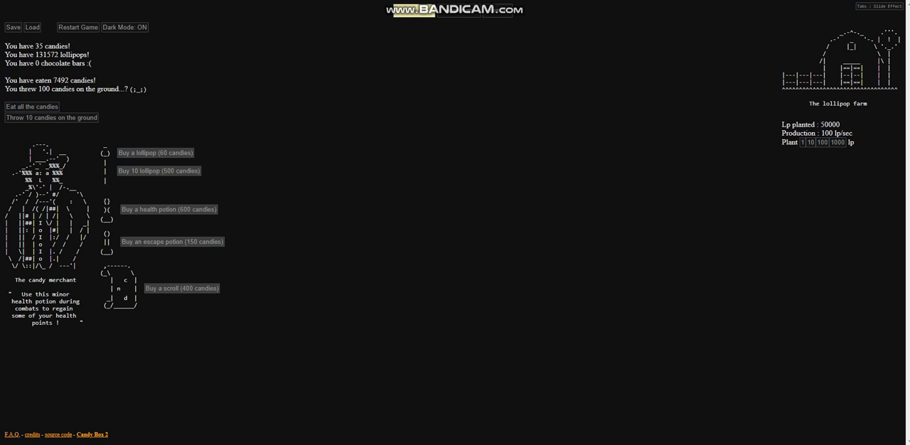
{"action": "left_click", "coordinate": [154, 153]}
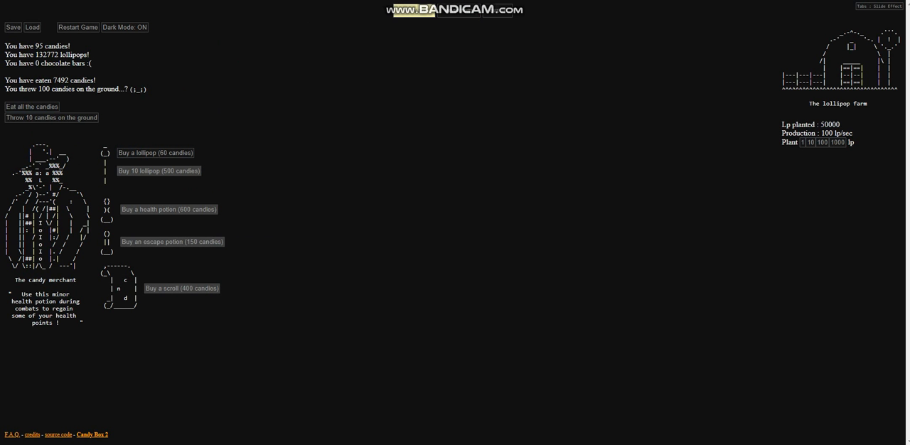
{"action": "left_click", "coordinate": [31, 106]}
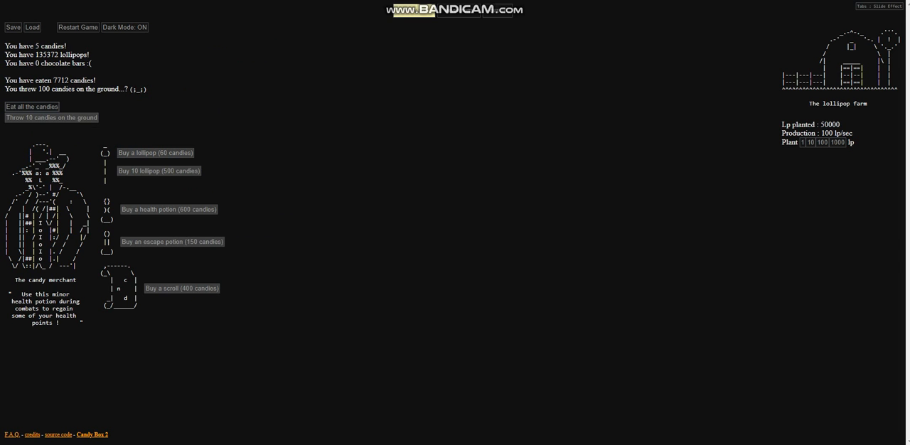
{"action": "left_click", "coordinate": [32, 105]}
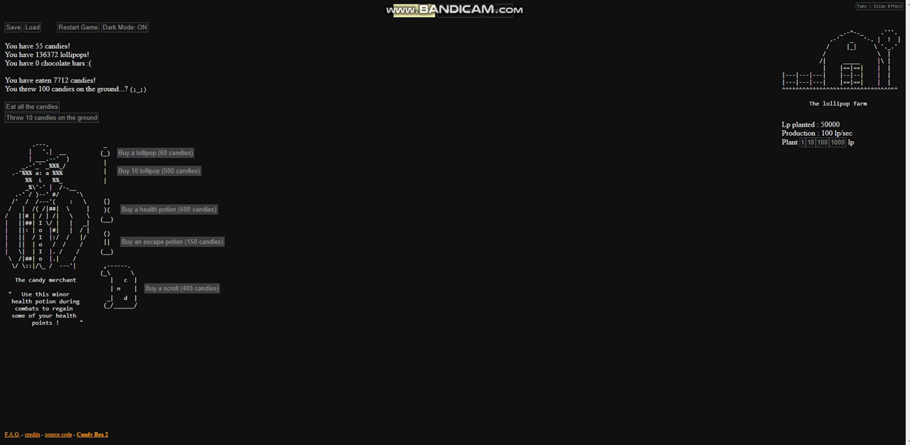
{"action": "left_click", "coordinate": [155, 152]}
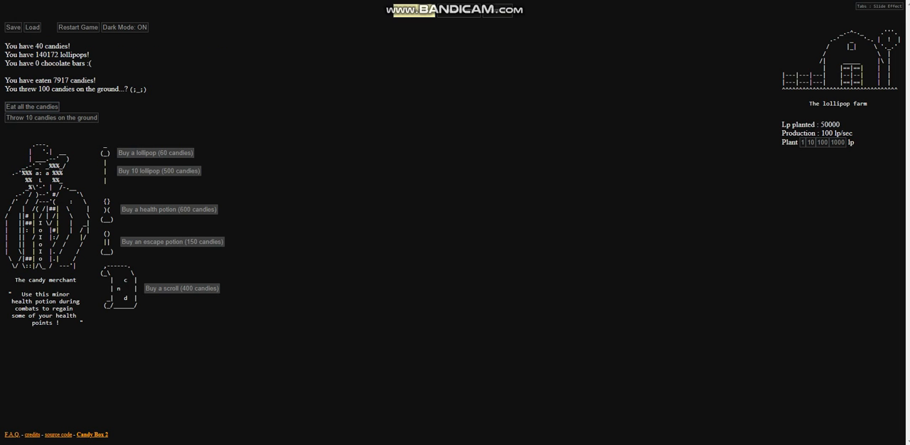
{"action": "left_click", "coordinate": [31, 107]}
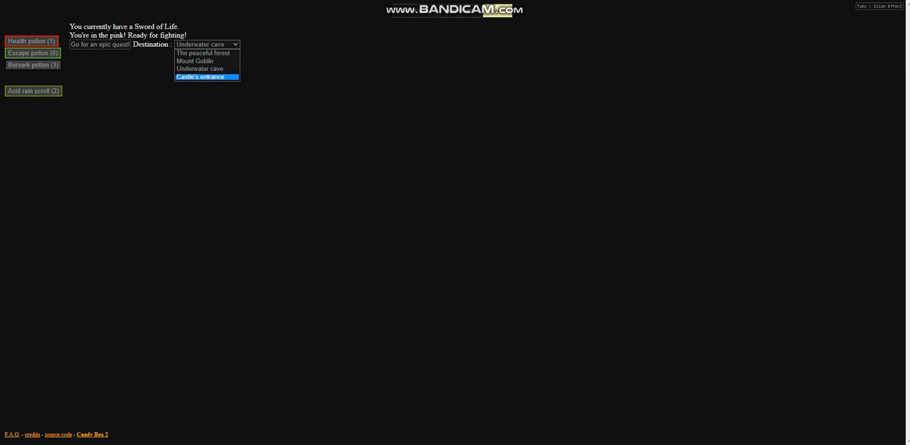
Select Castle's entrance as destination and start the quest.
{"action": "left_click", "coordinate": [206, 76]}
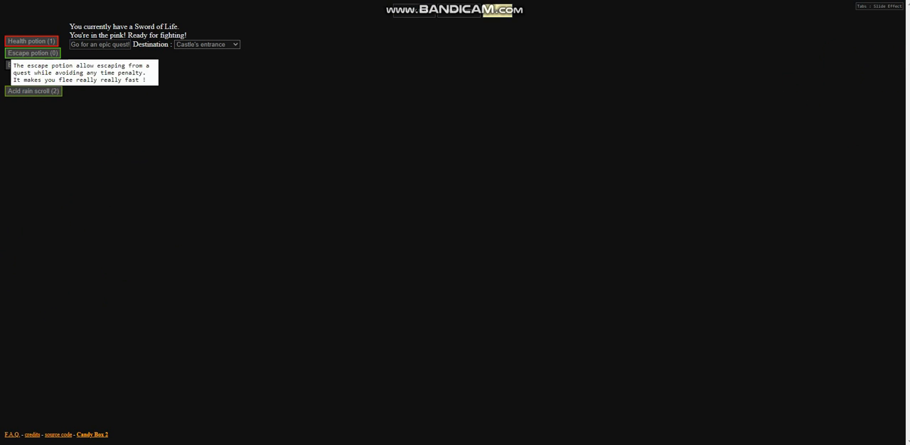
{"action": "left_click", "coordinate": [108, 44]}
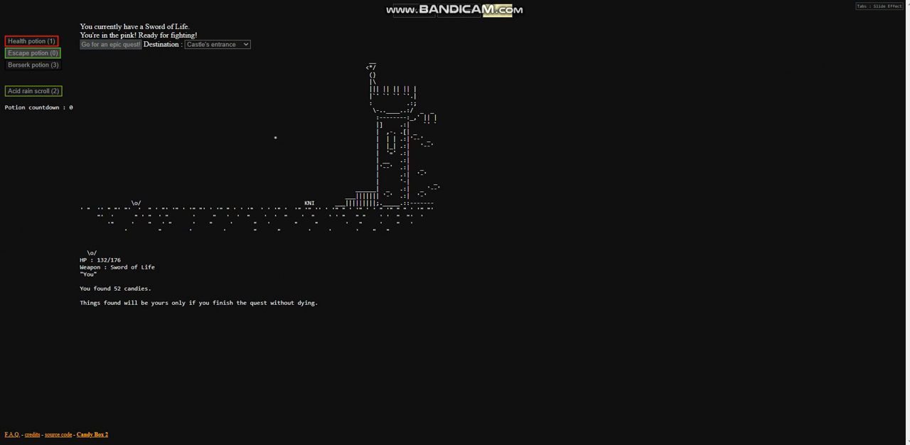
Drink a berserk potion to win the fight, then return to the 1093-candy stash.
{"action": "left_click", "coordinate": [32, 65]}
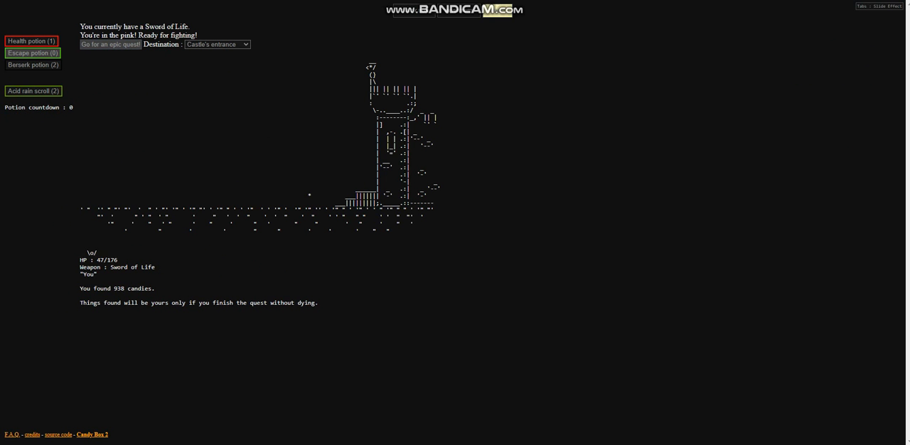
{"action": "double_click", "coordinate": [118, 288]}
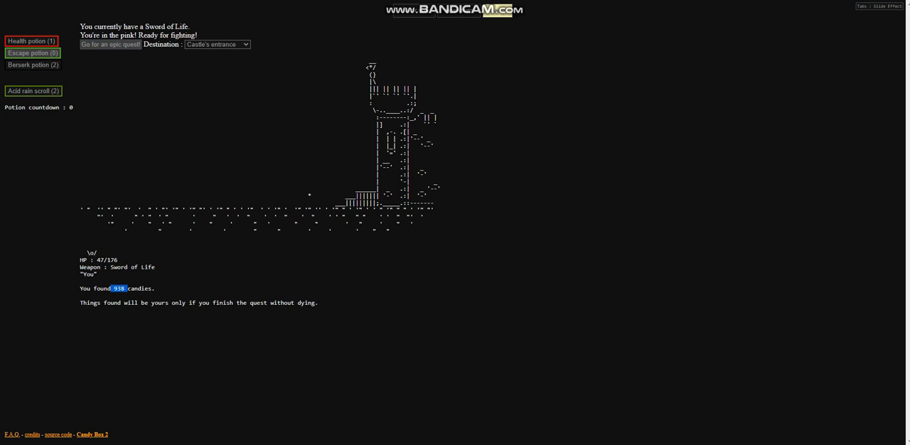
{"action": "left_click", "coordinate": [216, 44]}
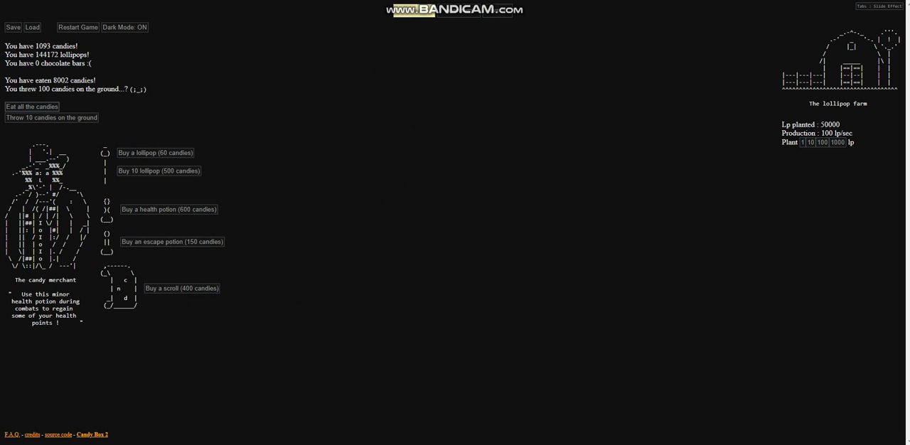
Eat the quest winnings and start the Castle's stairs quest.
{"action": "left_click", "coordinate": [31, 106]}
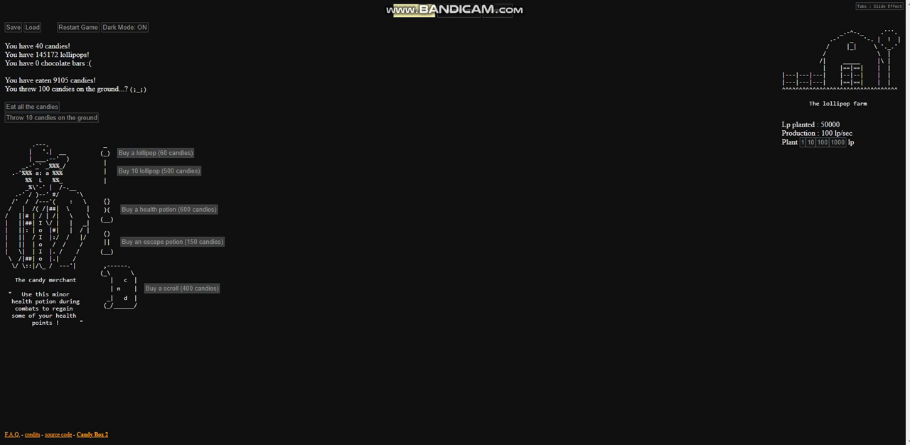
{"action": "left_click", "coordinate": [155, 153]}
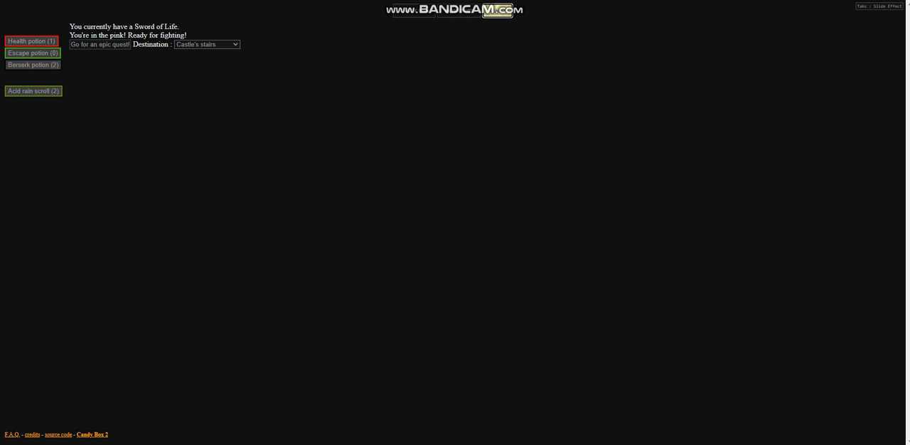
{"action": "left_click", "coordinate": [105, 44]}
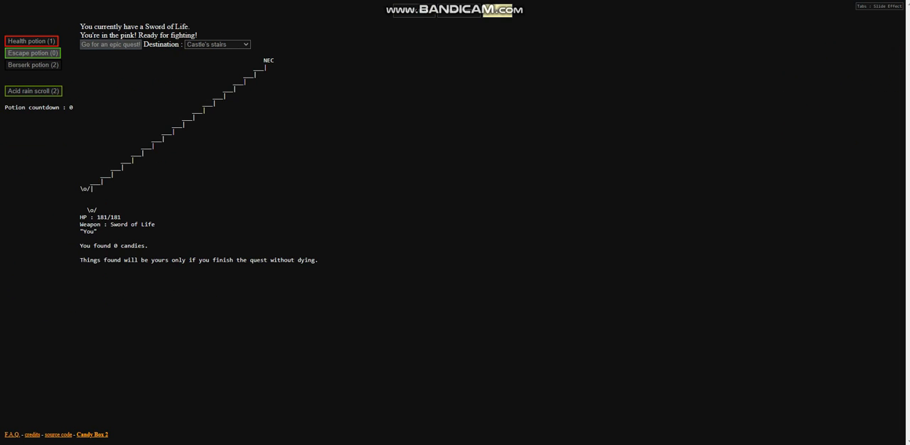
{"action": "left_click", "coordinate": [110, 44]}
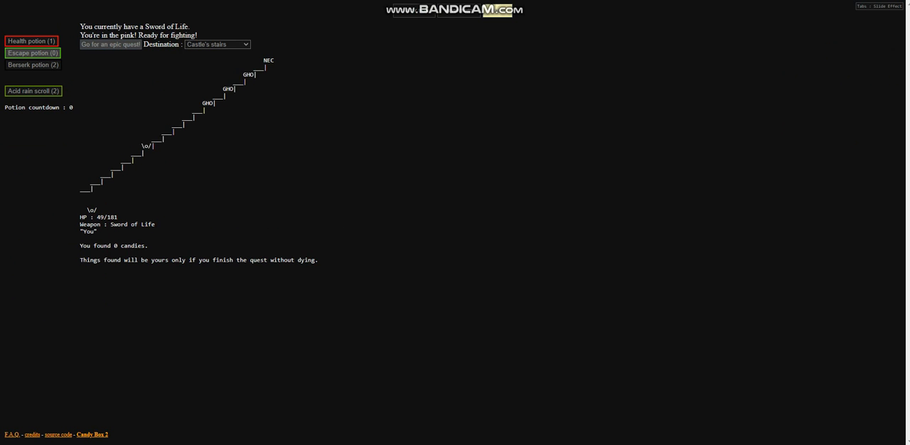